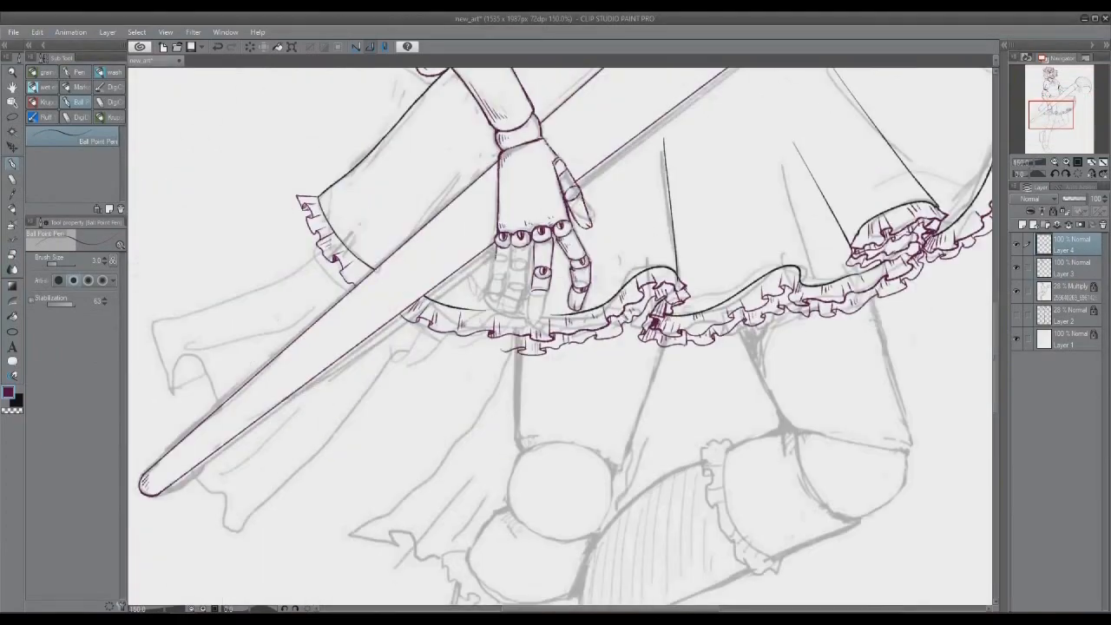
scroll("down", 3)
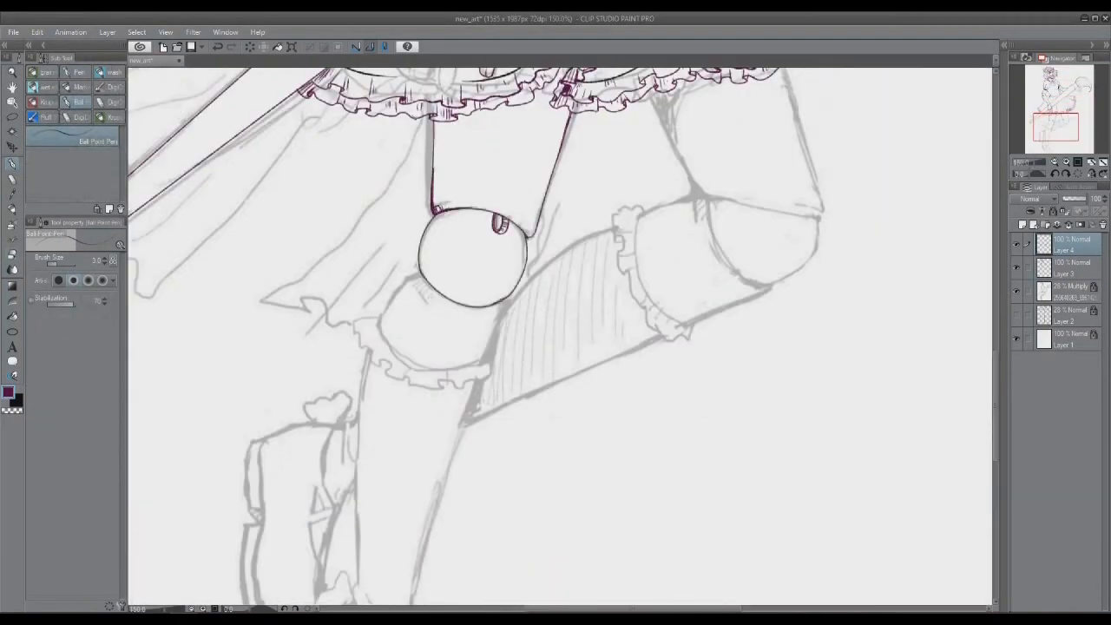